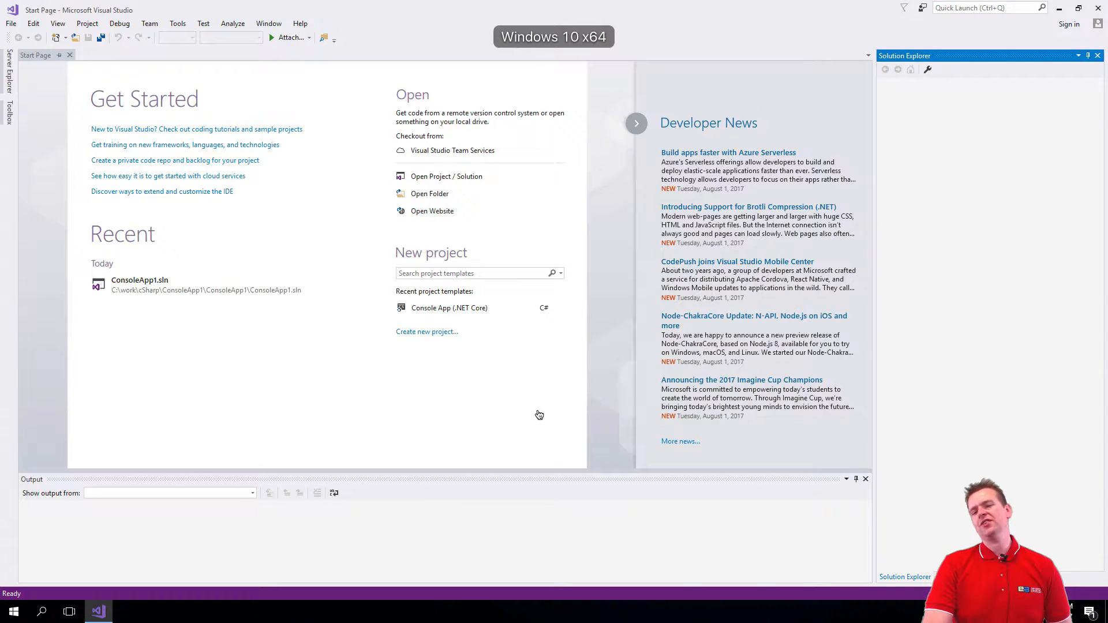
mouse_move(449, 346)
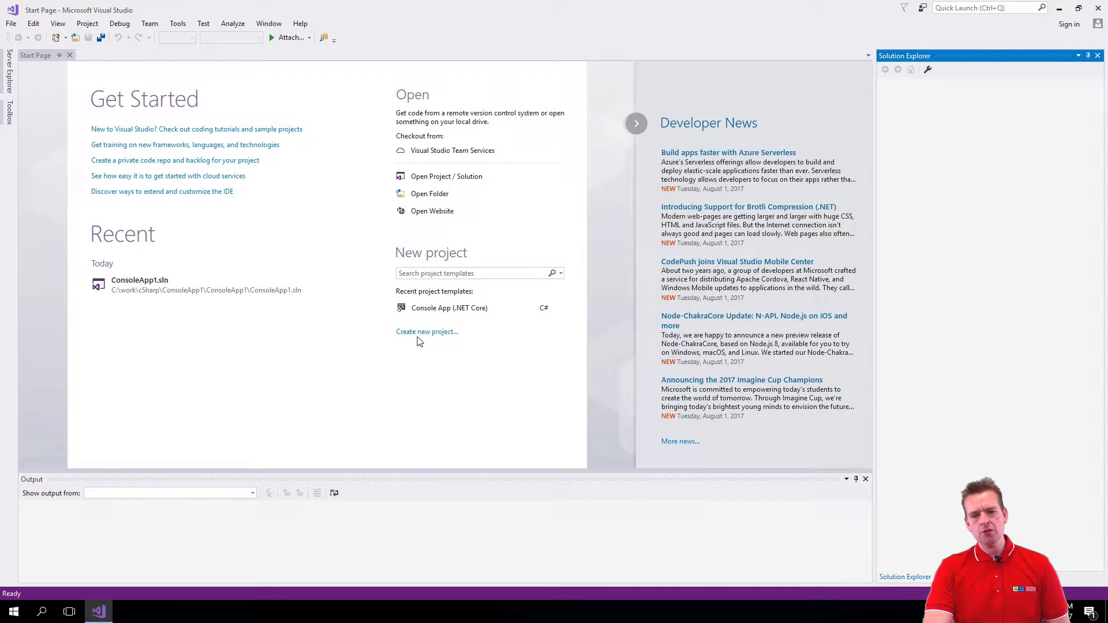
mouse_move(422, 361)
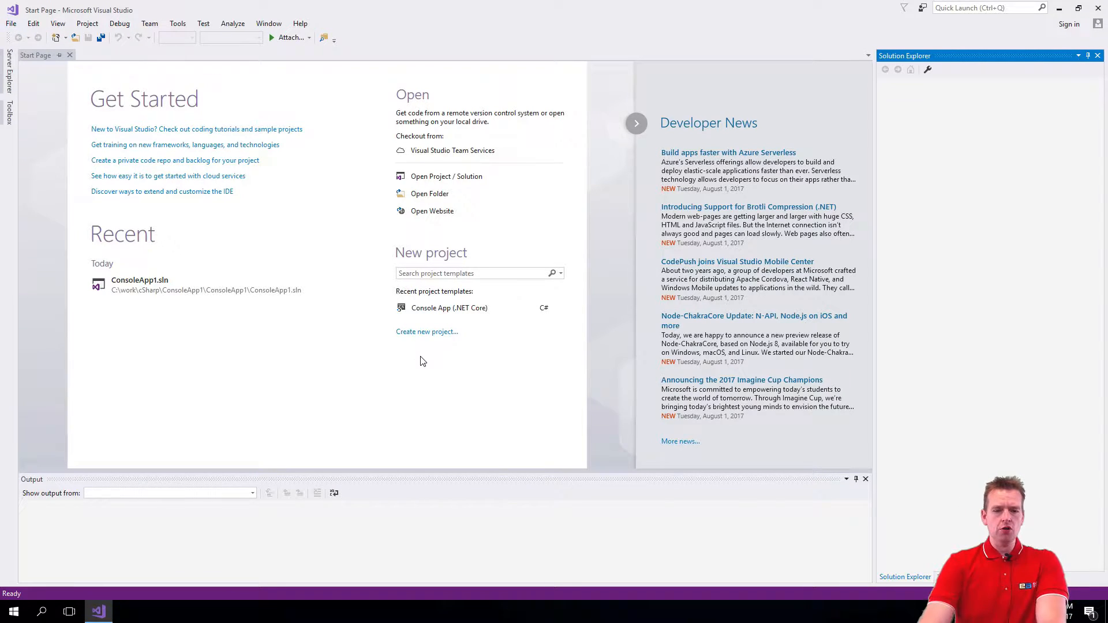
Launch Visual Studio from the app launcher and start a new Console App (.NET Core) project
left_click(10, 611)
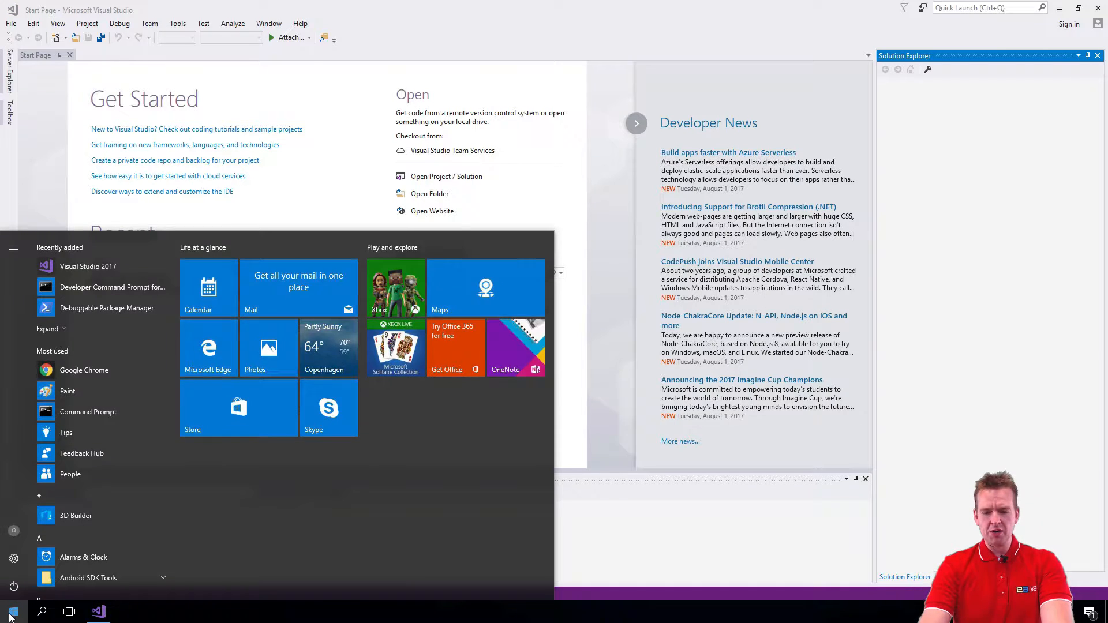
type("VIS")
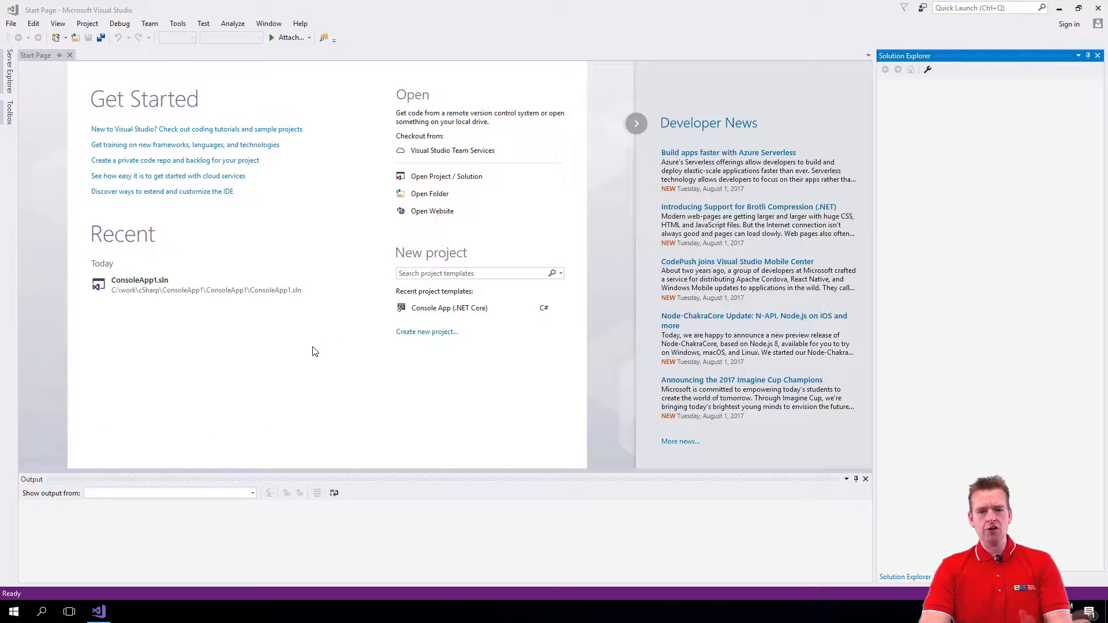
mouse_move(323, 325)
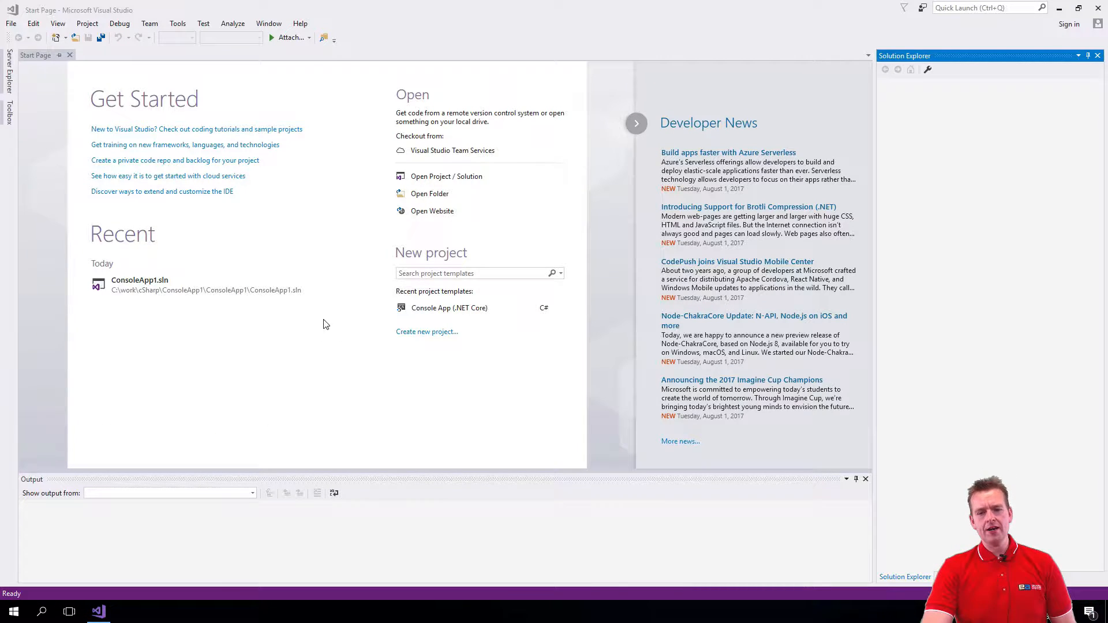
mouse_move(346, 396)
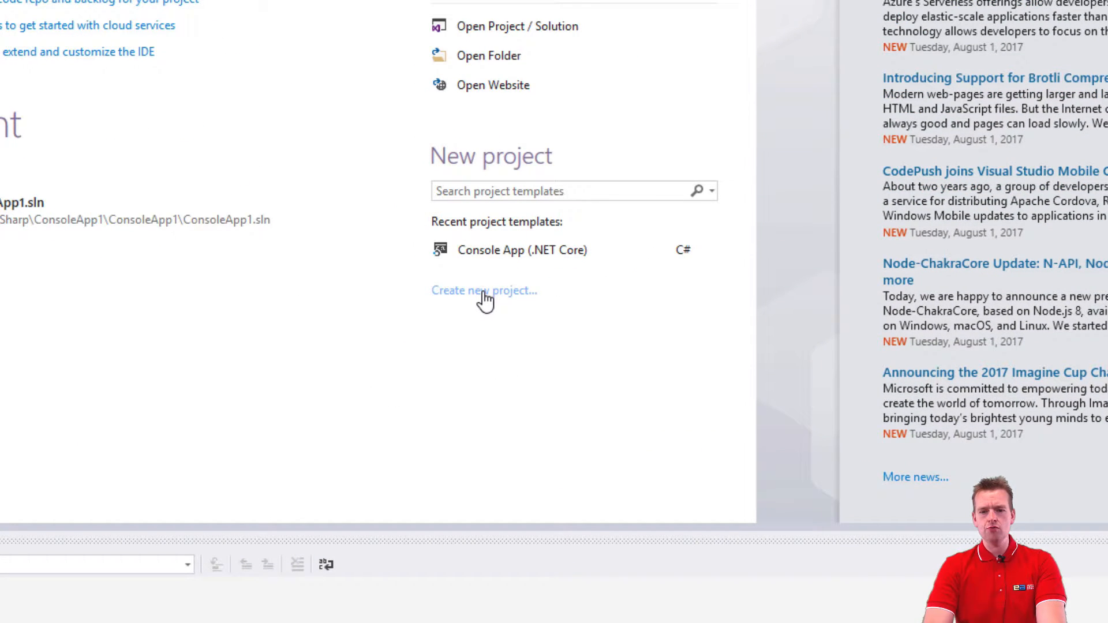
left_click(484, 290)
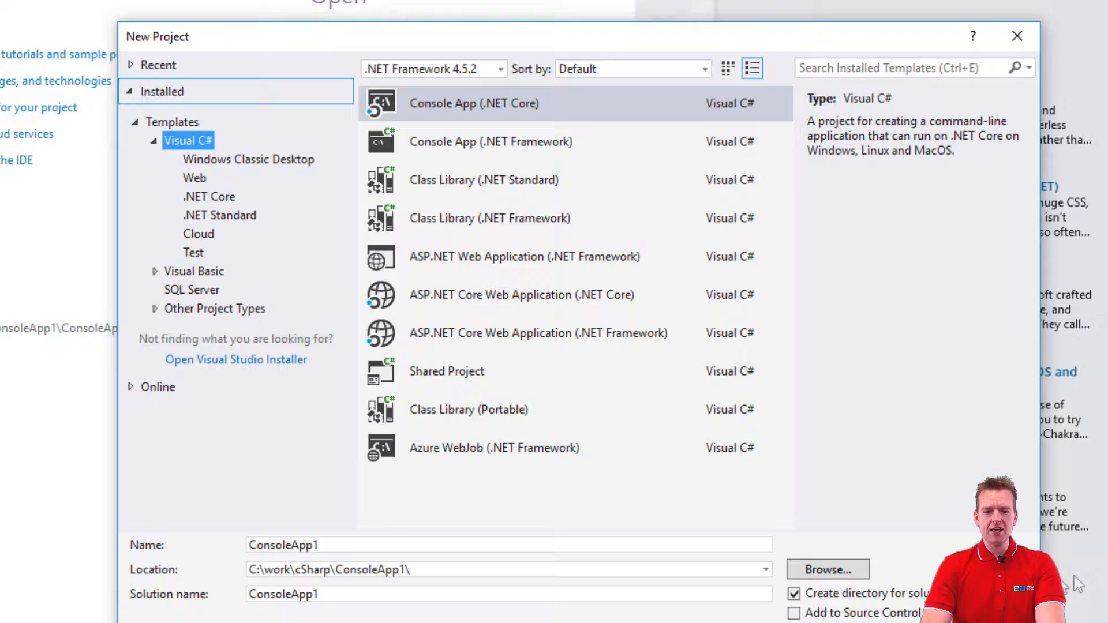
mouse_move(472, 113)
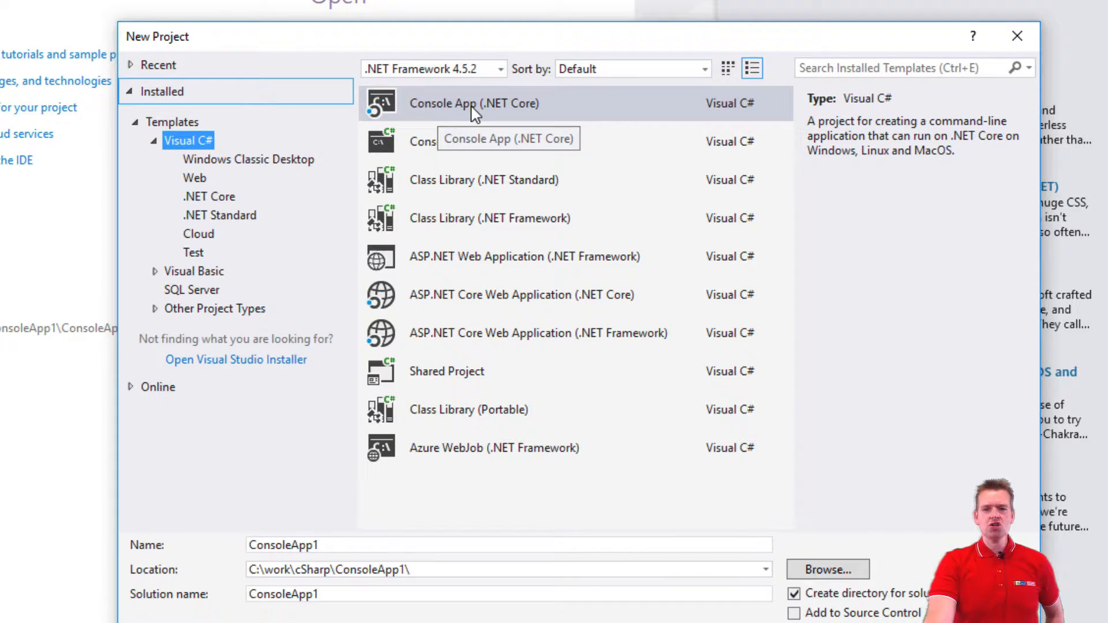
mouse_move(528, 114)
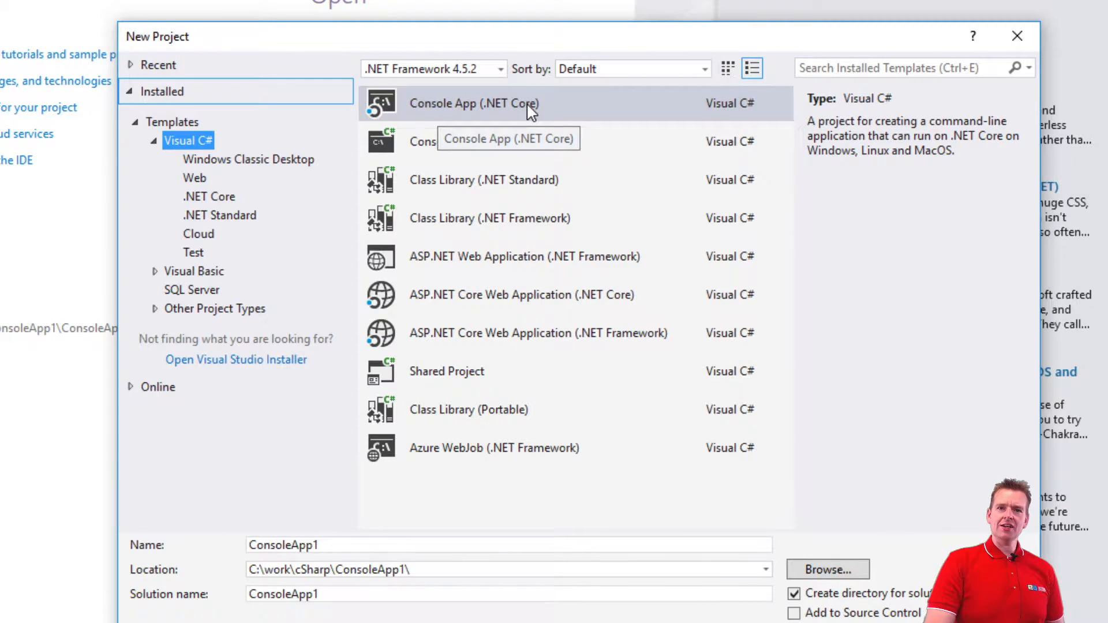
mouse_move(498, 113)
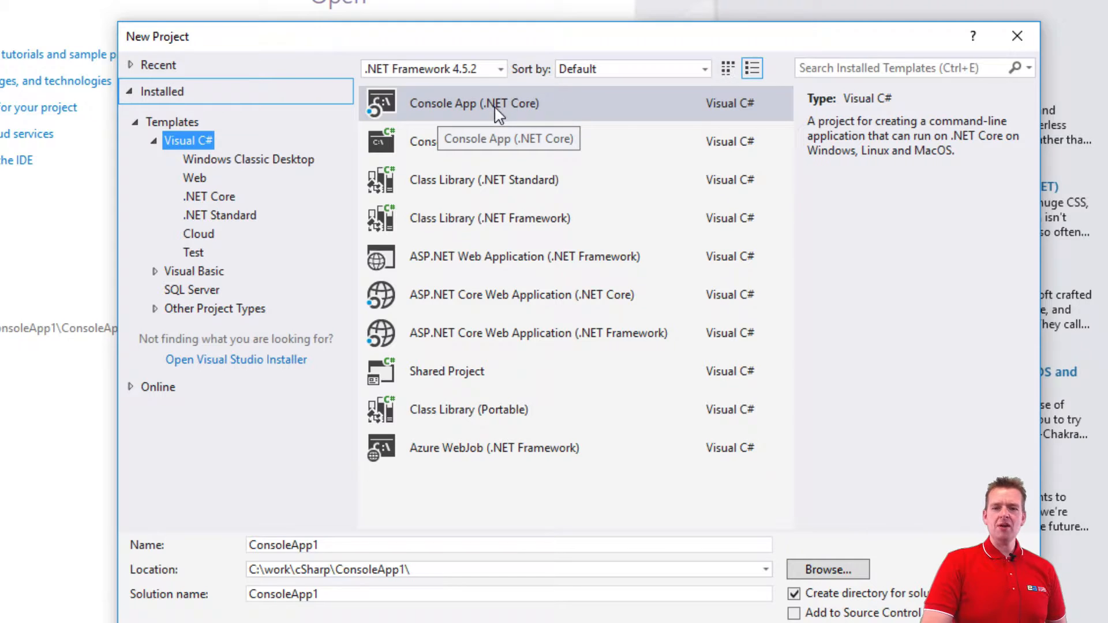
mouse_move(548, 149)
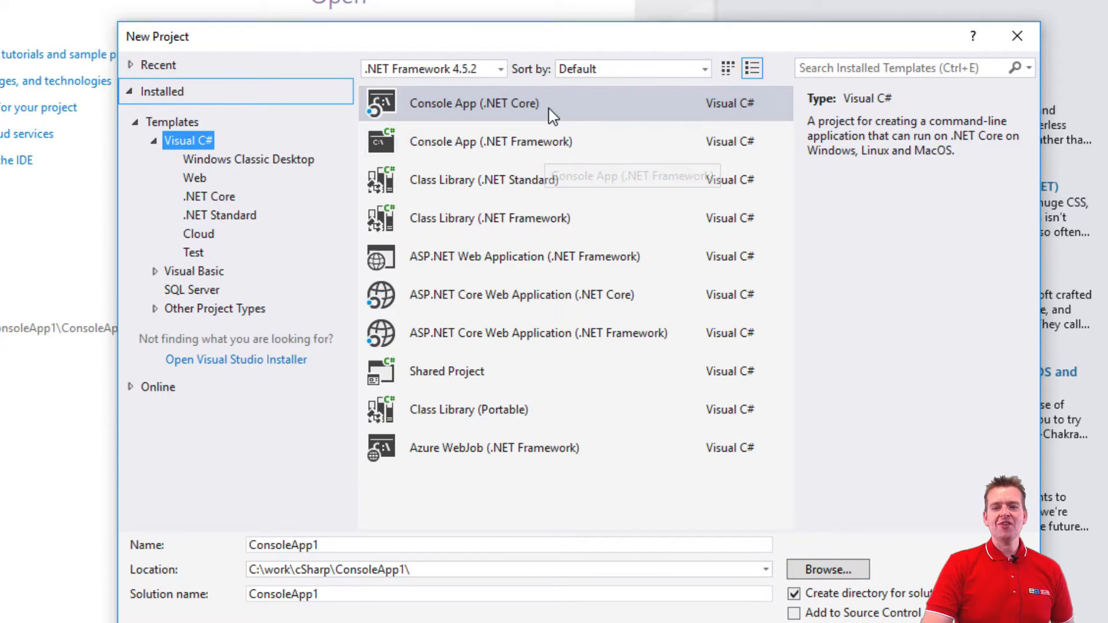
mouse_move(551, 113)
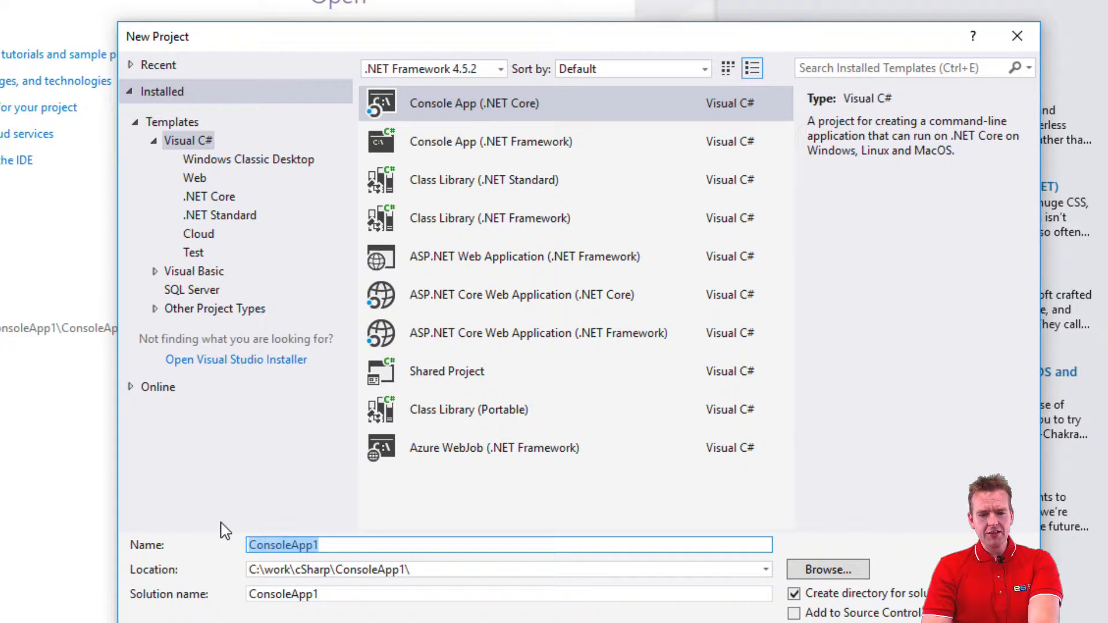
mouse_move(357, 558)
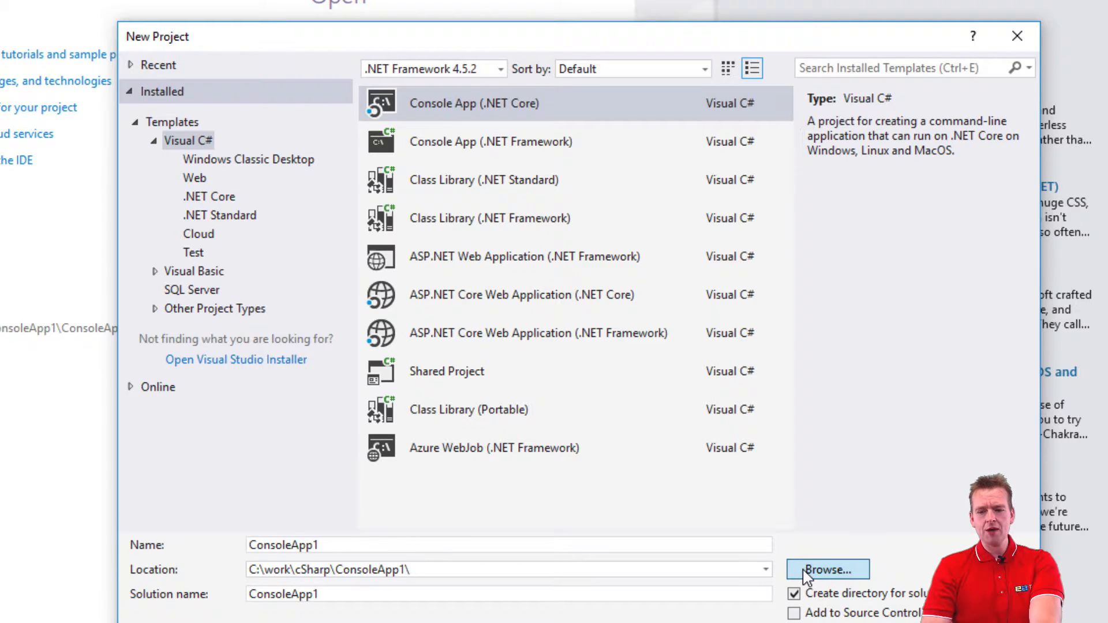
mouse_move(861, 400)
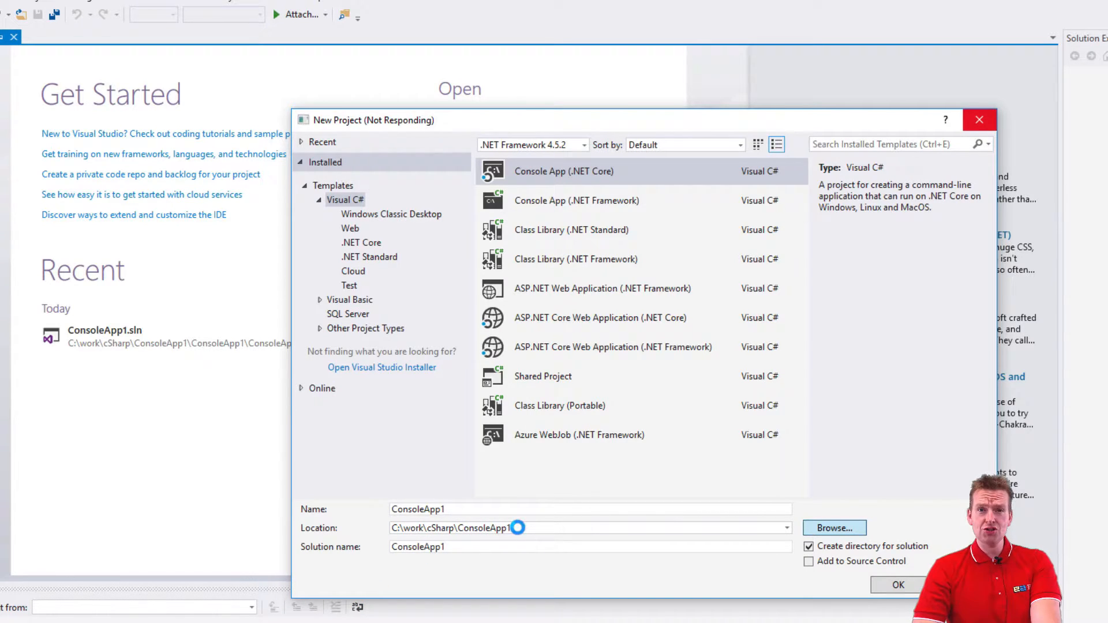
Browse the project location on Local Disk (C:), keep C:\work\cSharp, and pick Console App (.NET Core)
left_click(834, 528)
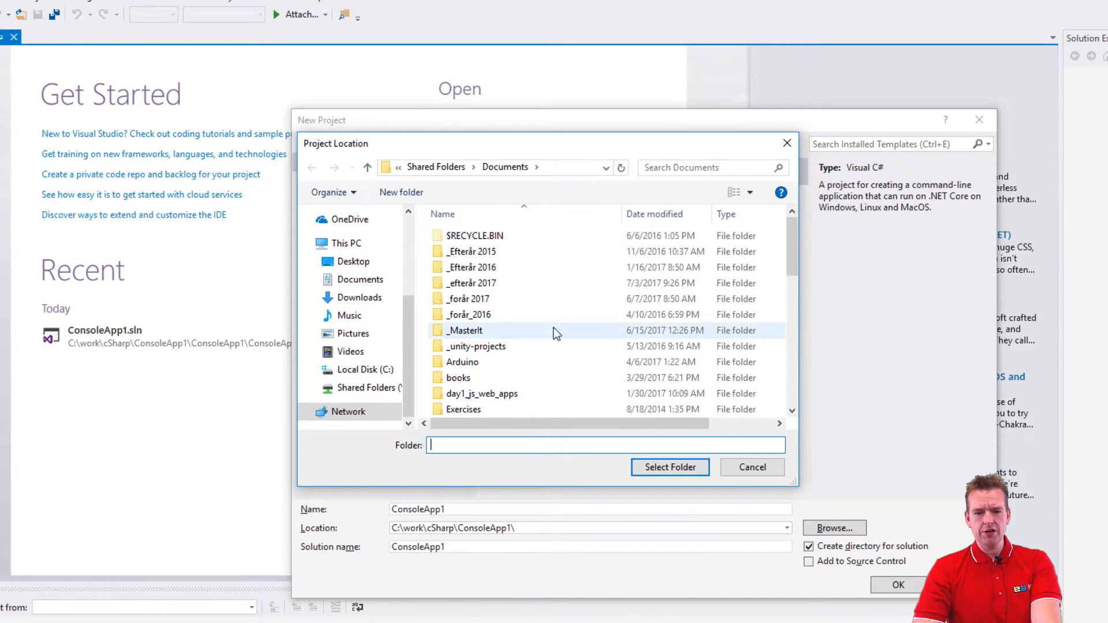
left_click(366, 368)
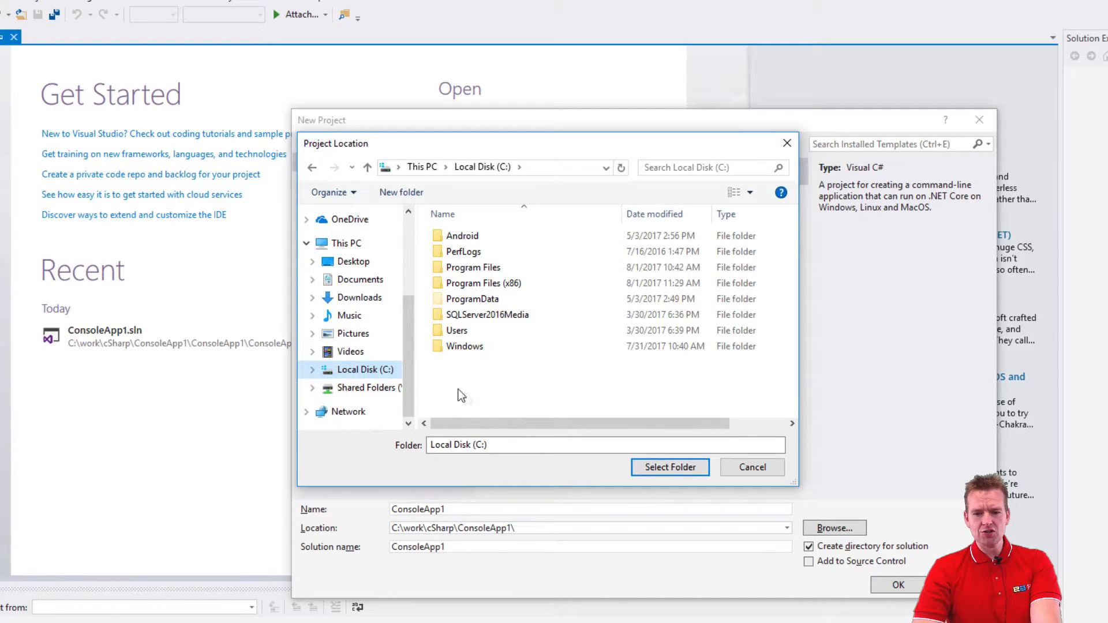
mouse_move(510, 396)
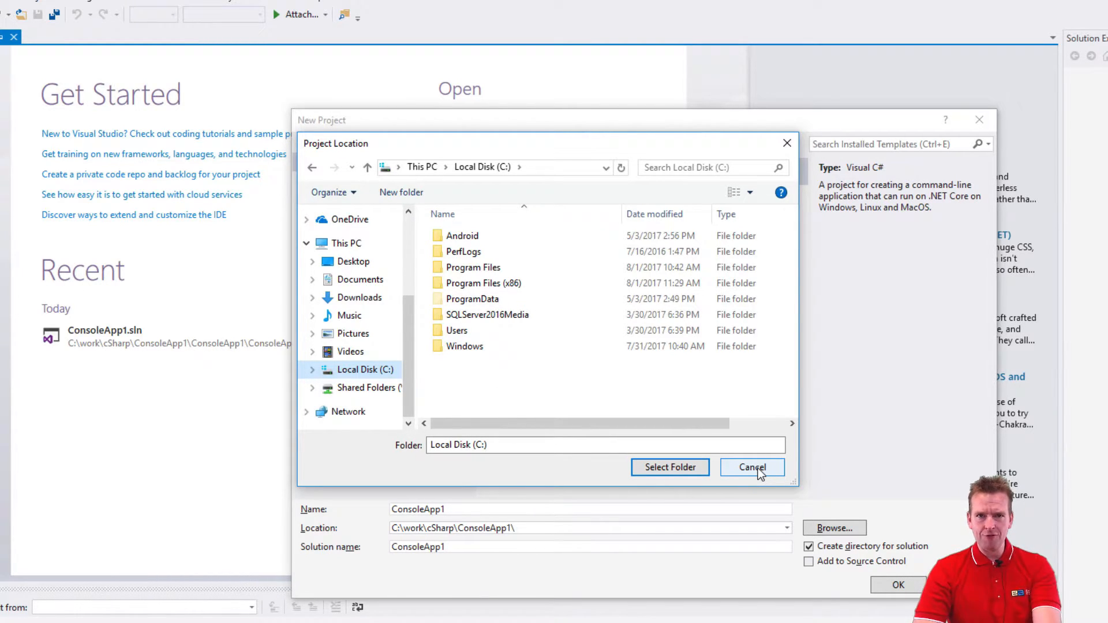
left_click(752, 467)
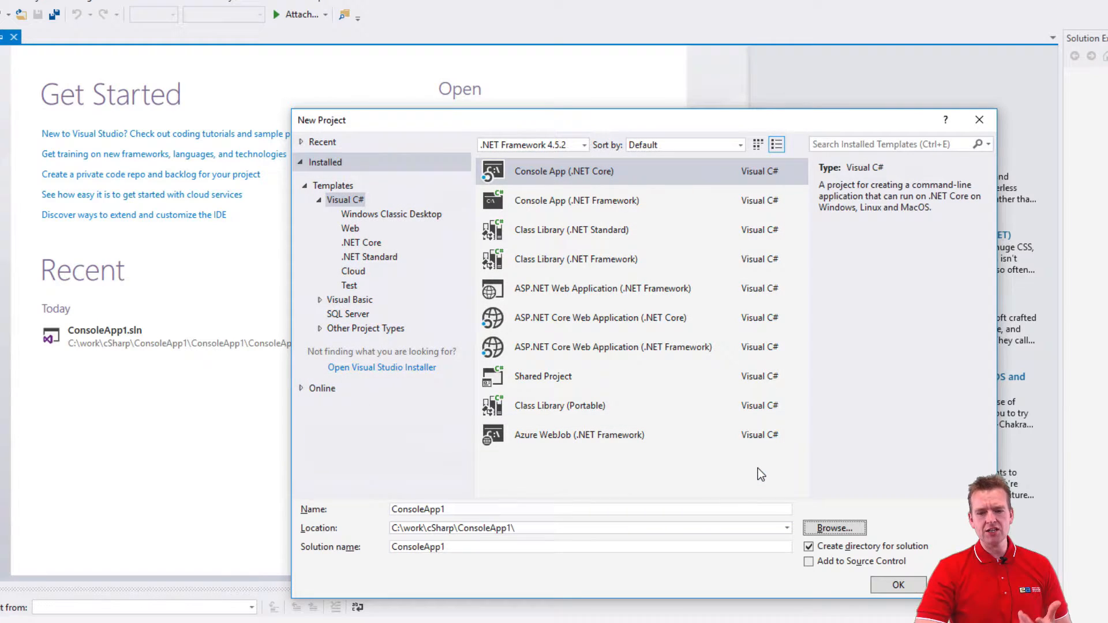
mouse_move(459, 567)
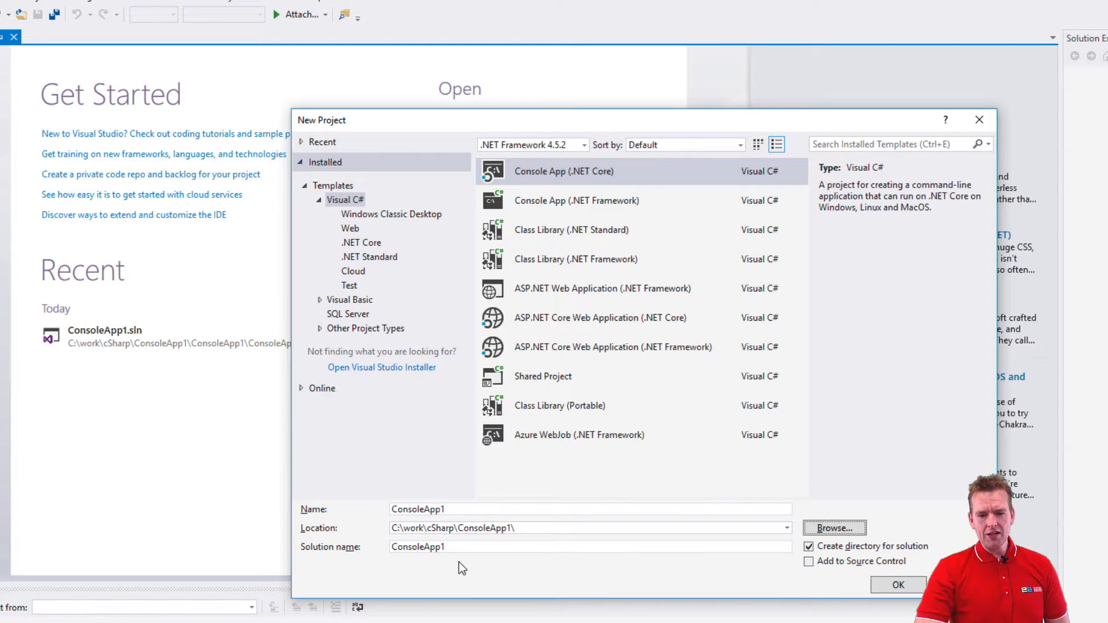
Rename the solution from ConsoleApp1 to 'FirstCoreSolution', leaving the project name ConsoleApp1
triple_click(590, 546)
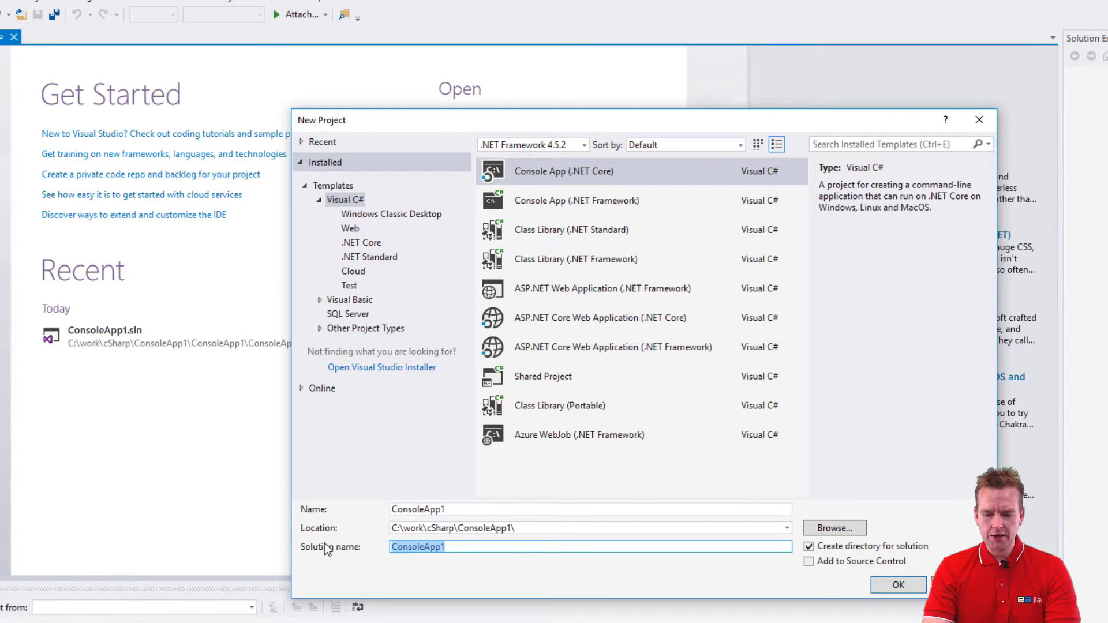
type("fIRS")
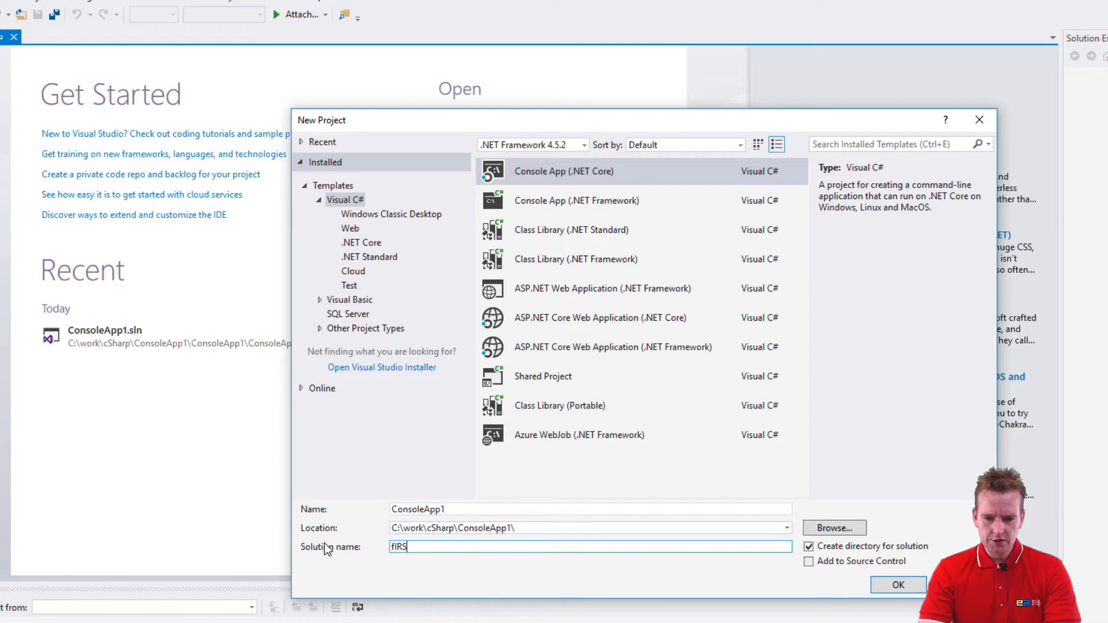
type("First")
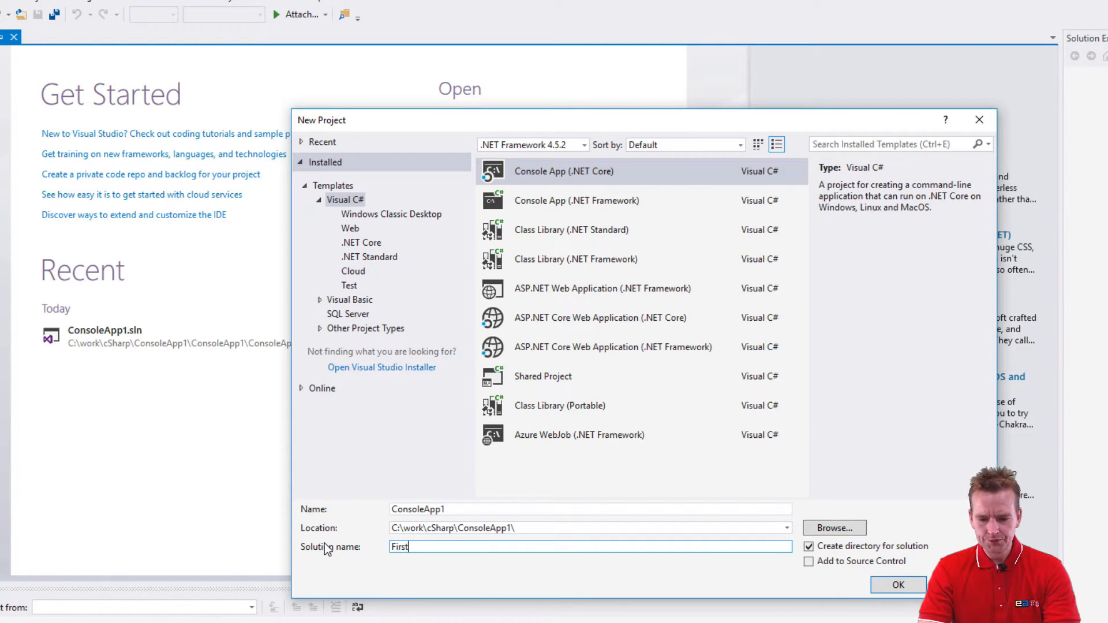
type("coreSol")
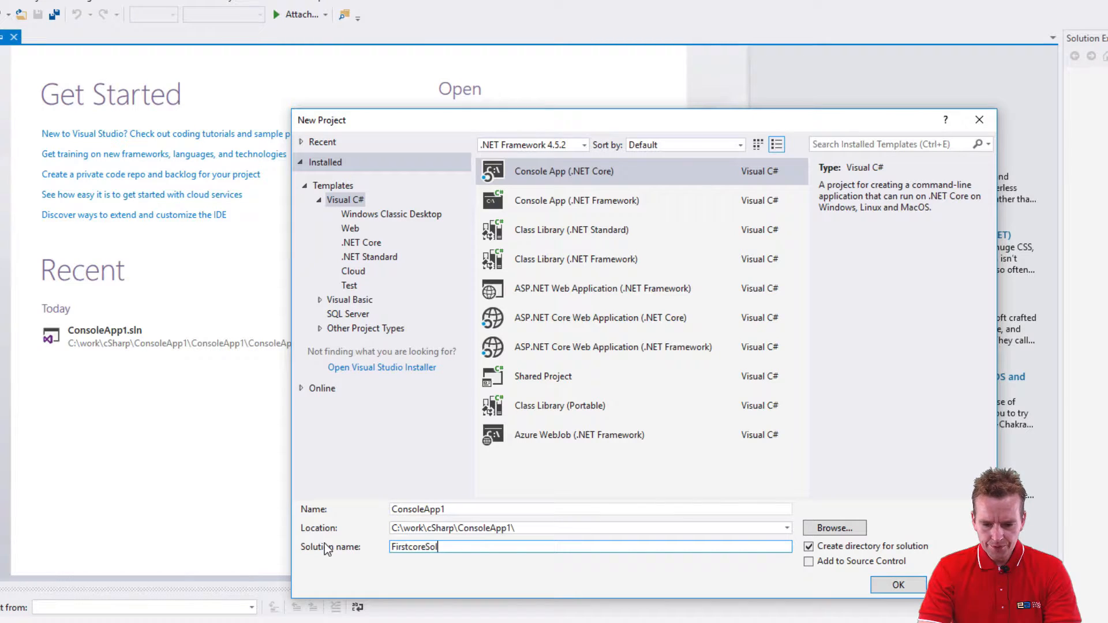
type("ution")
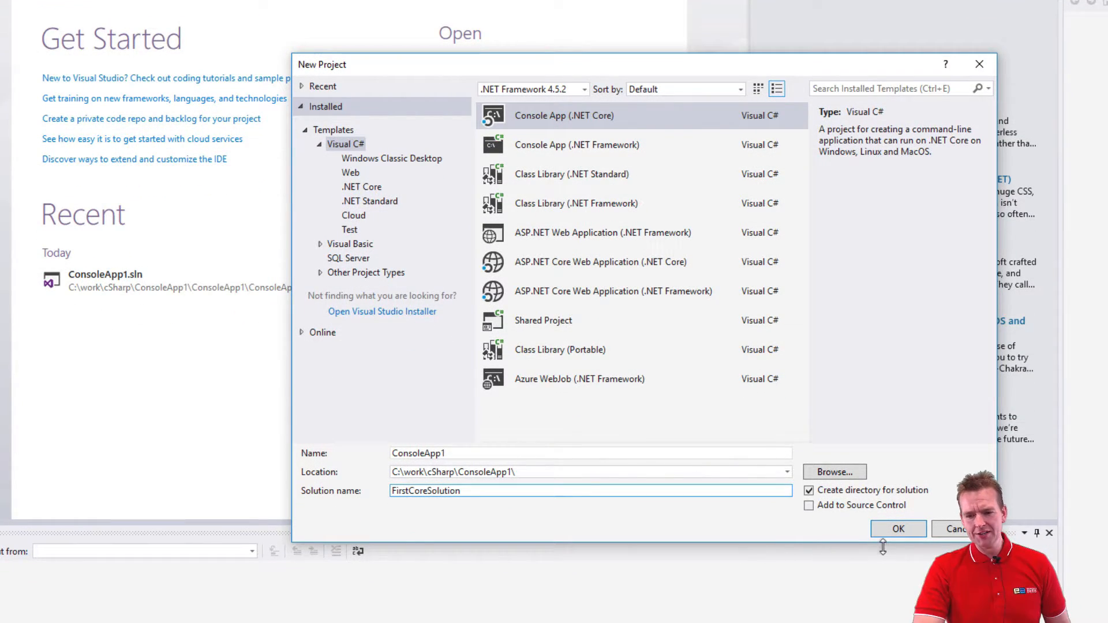
left_click(897, 529)
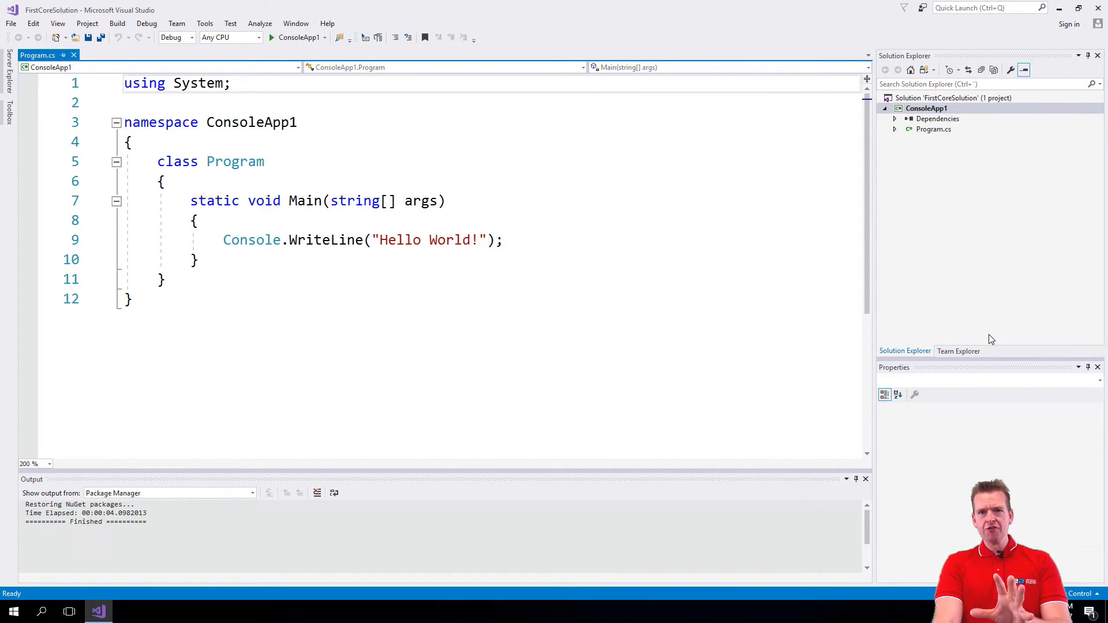
mouse_move(989, 170)
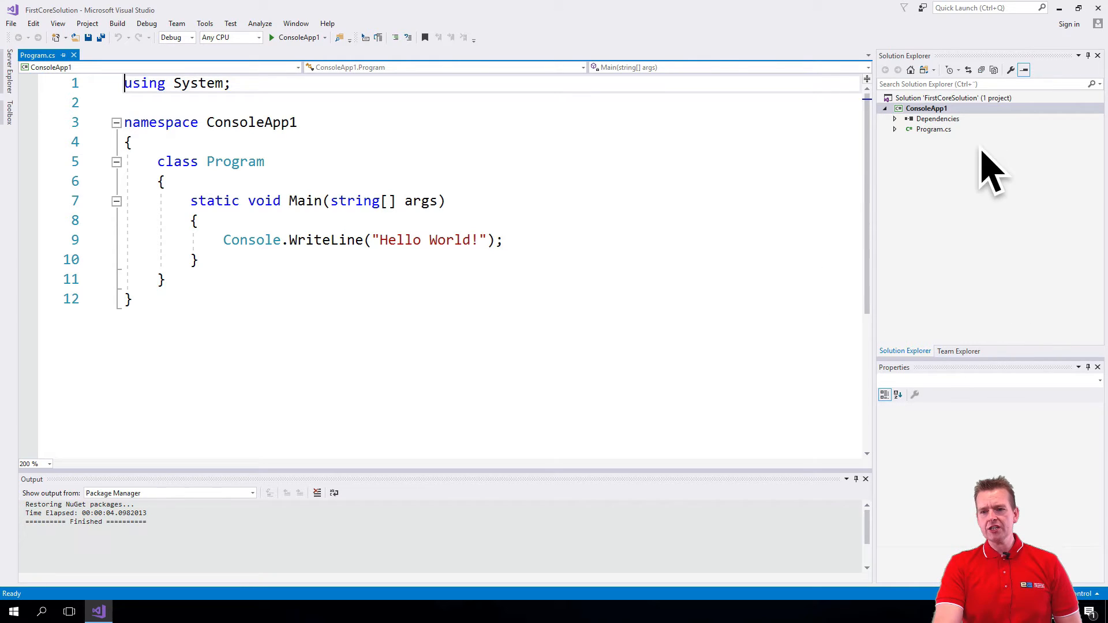
mouse_move(981, 191)
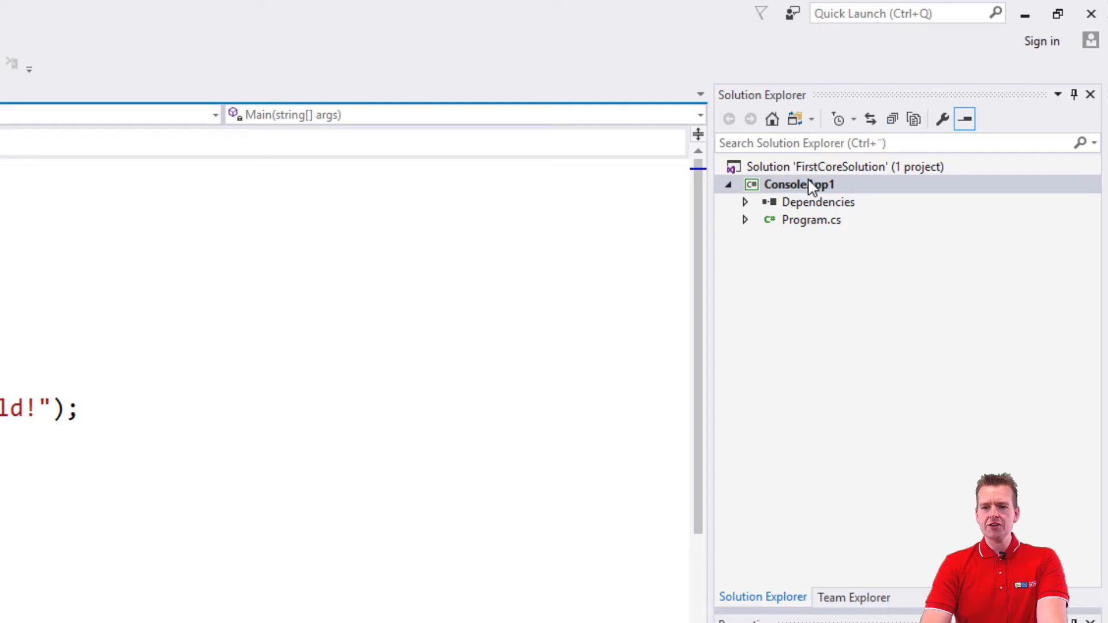
Select the FirstCoreSolution node to show its properties and collapse the ConsoleApp1 project
left_click(844, 166)
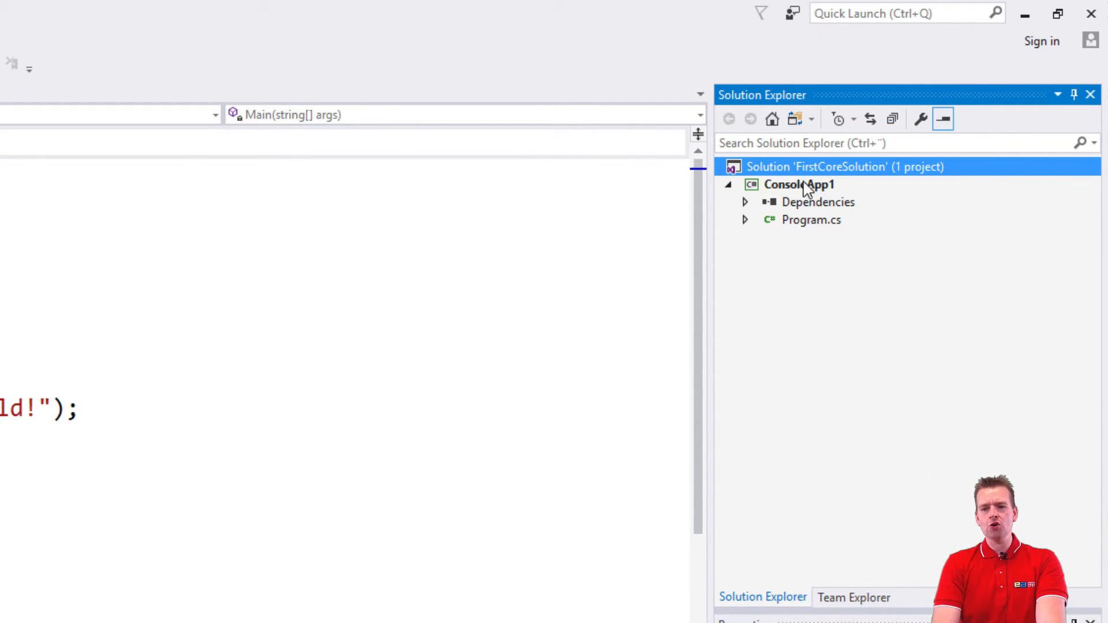
left_click(728, 185)
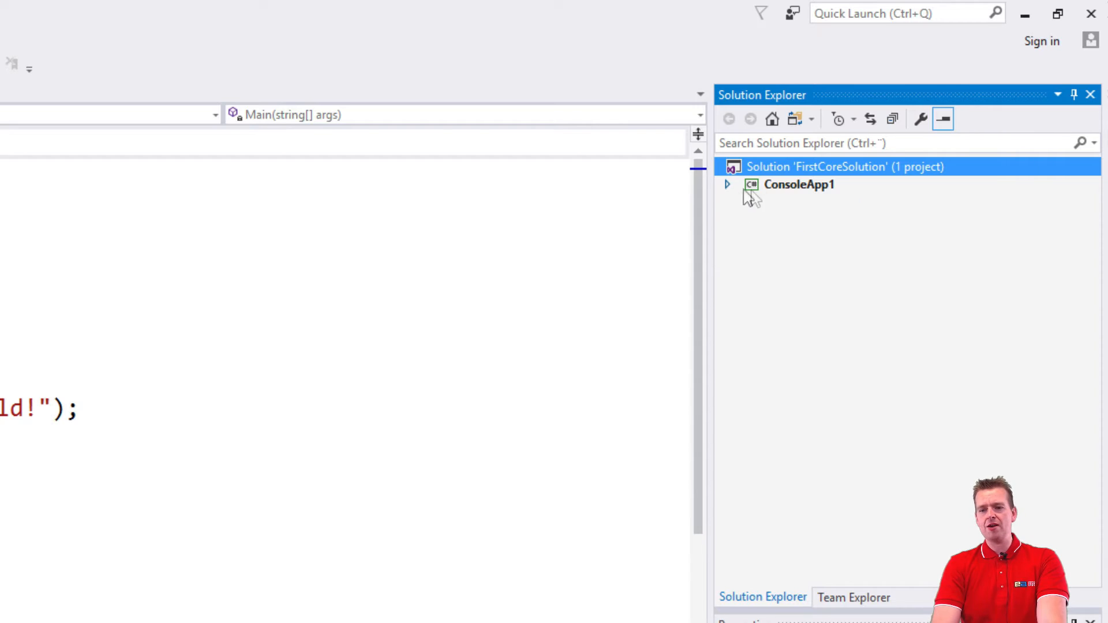
mouse_move(806, 385)
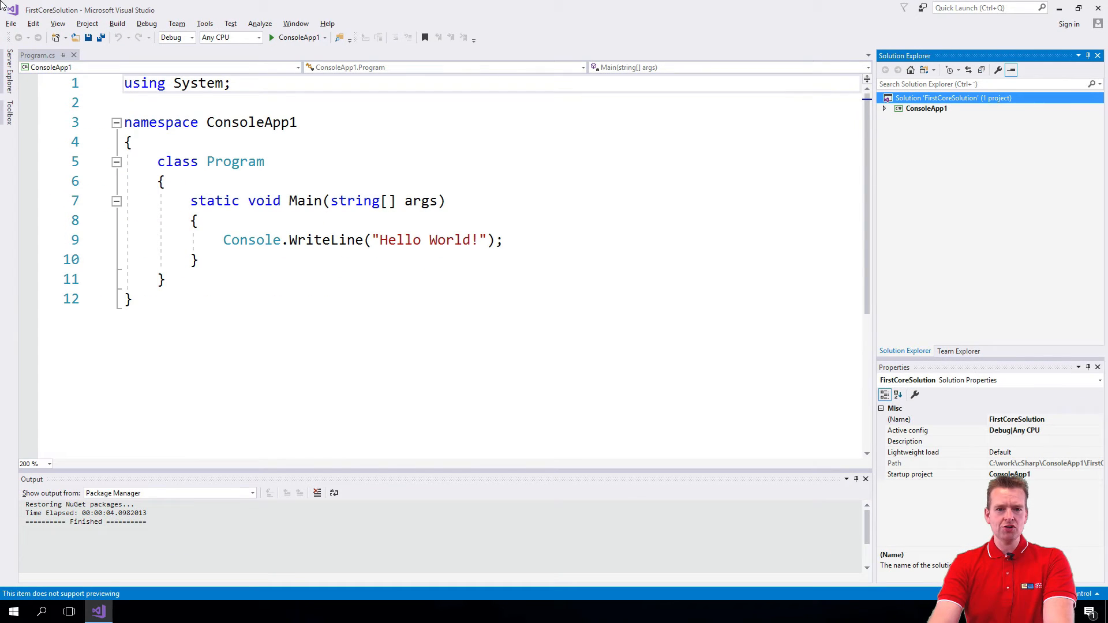
mouse_move(297, 37)
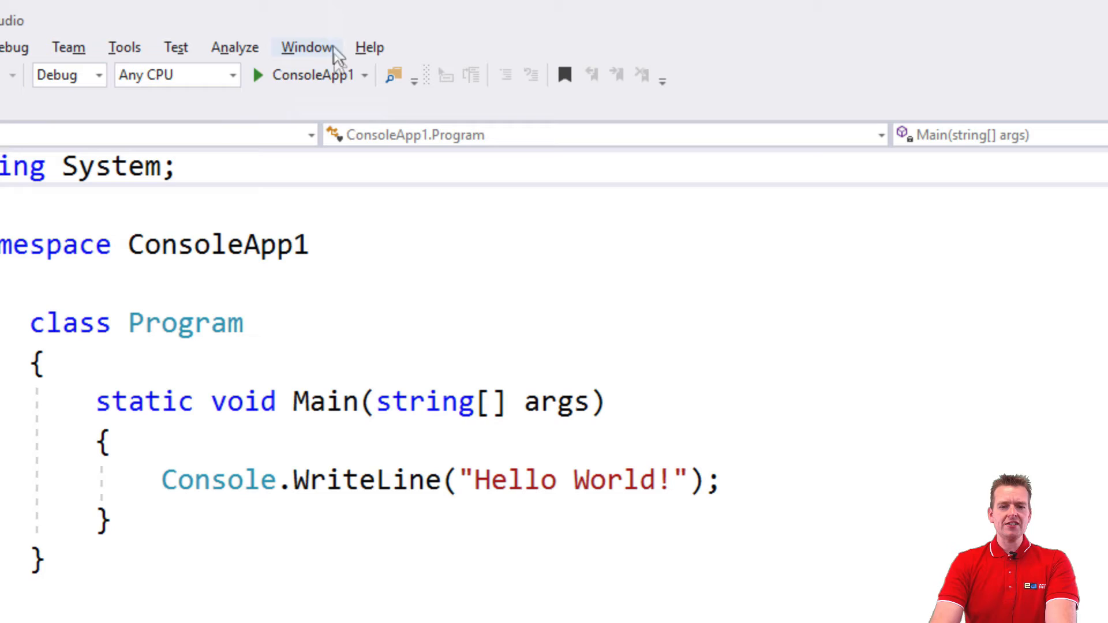
mouse_move(311, 75)
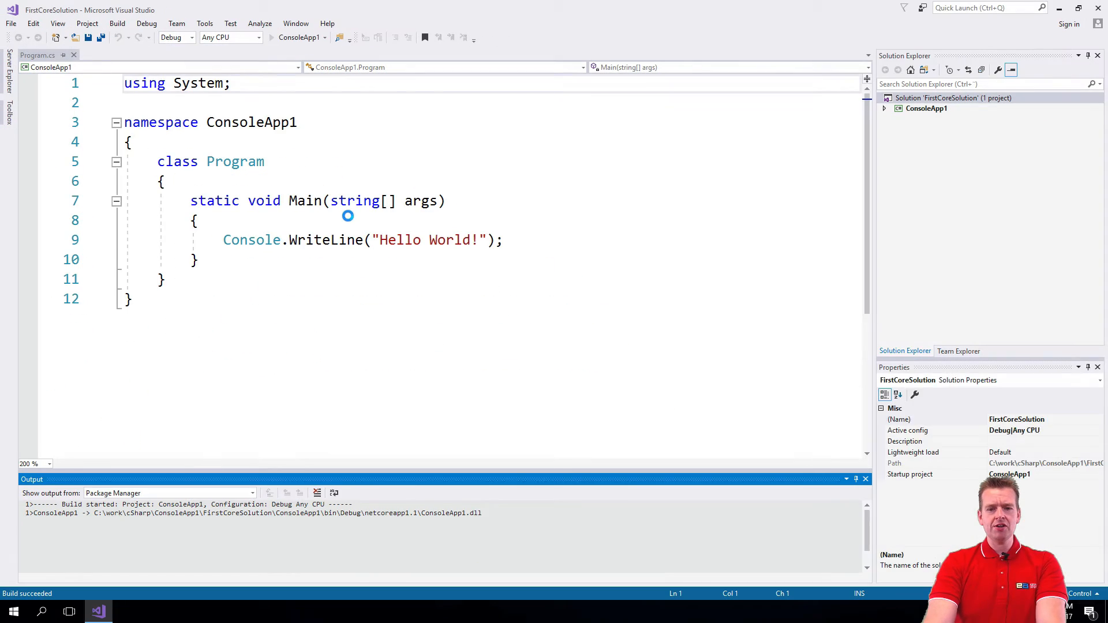
Run the Hello World console app, which builds and exits with code 0
left_click(271, 38)
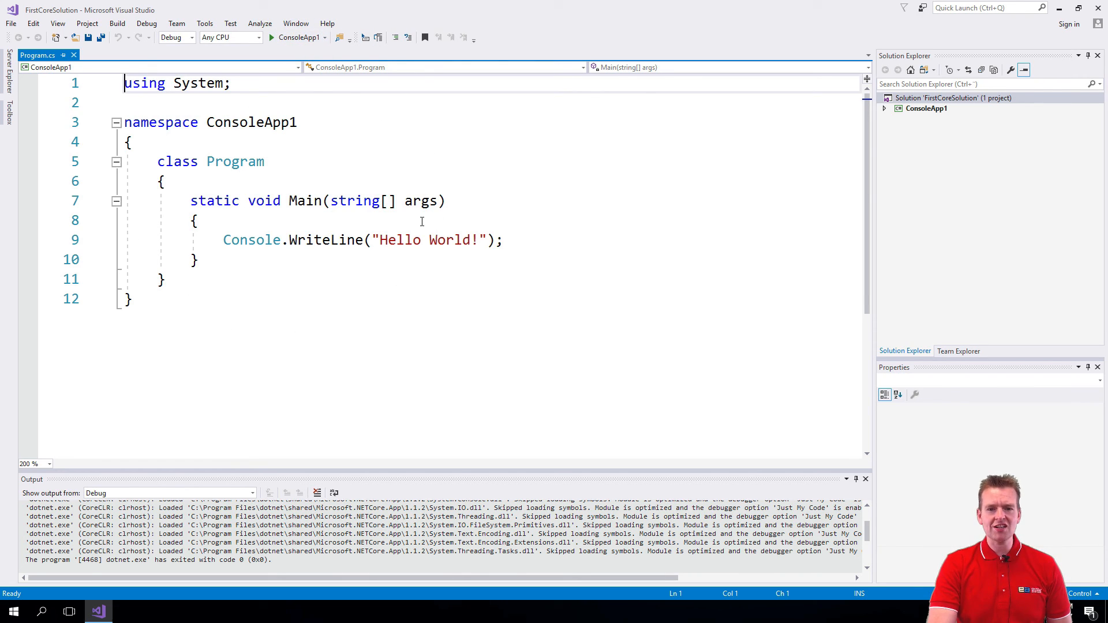
mouse_move(431, 349)
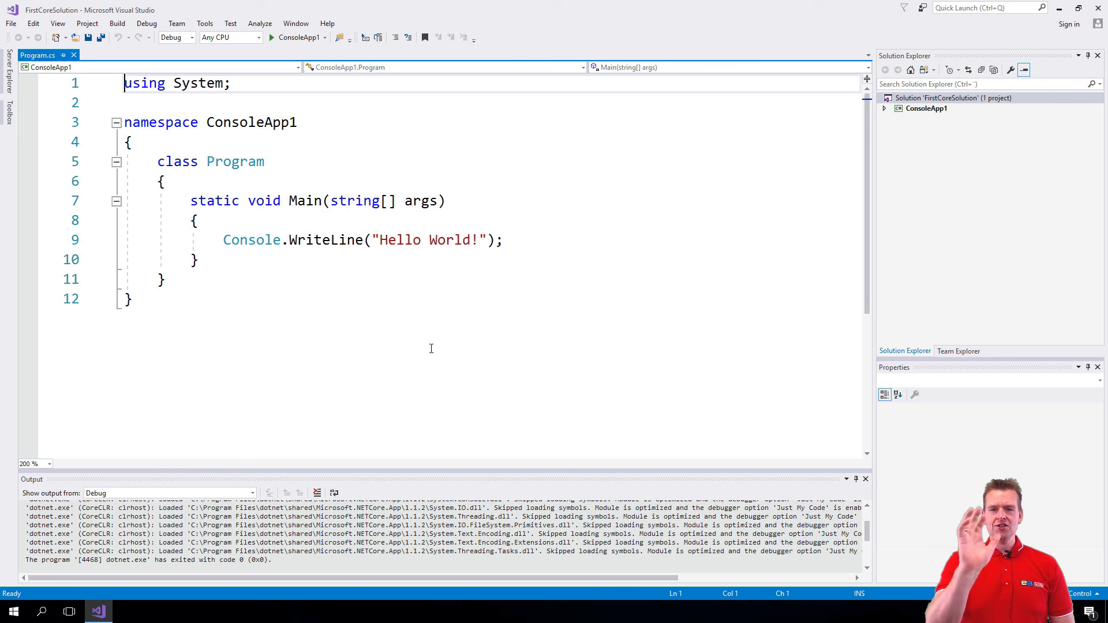